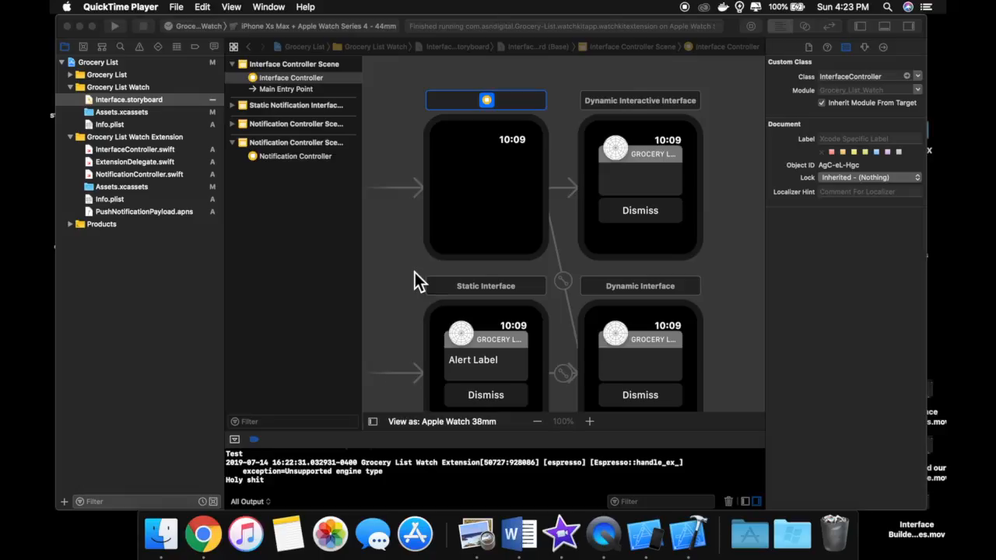
pyautogui.moveTo(504, 216)
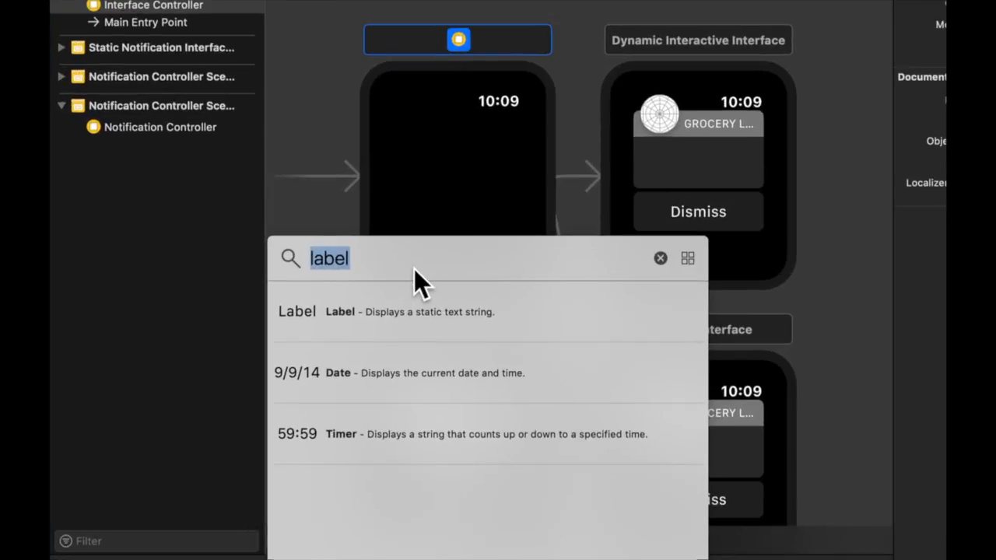
# Find Button in the Object Library and place a Tap Me button and a label on the Interface Controller
pyautogui.write('button')
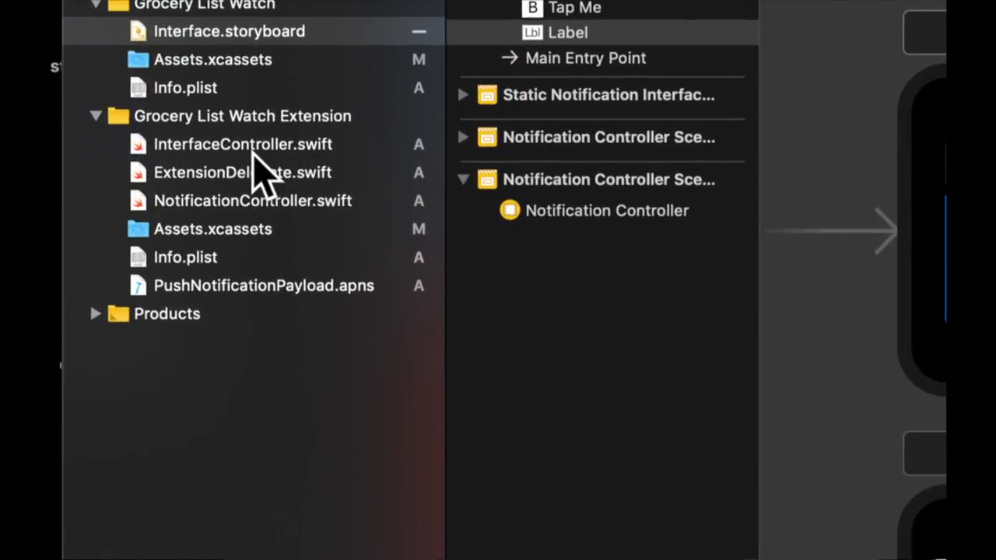
pyautogui.click(243, 143)
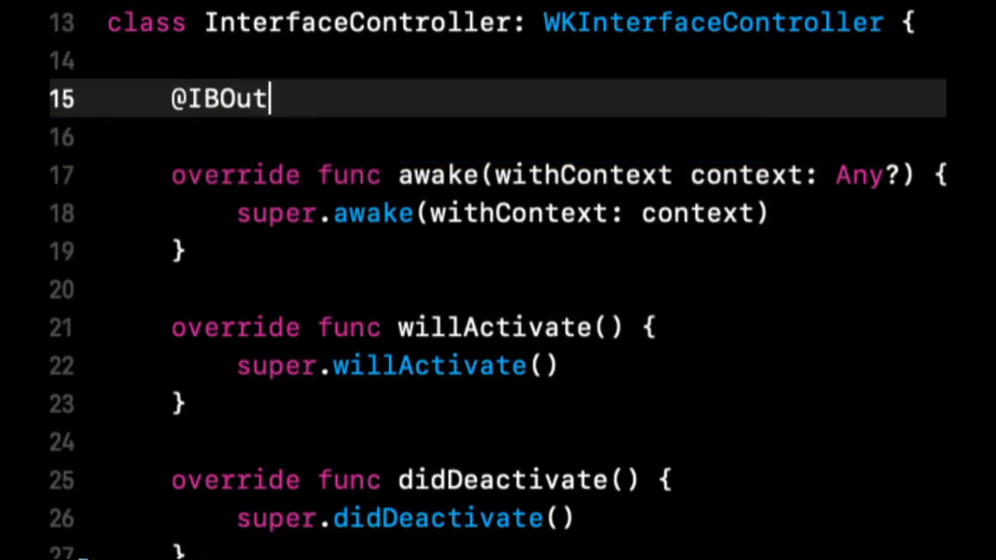
pyautogui.write('let var my')
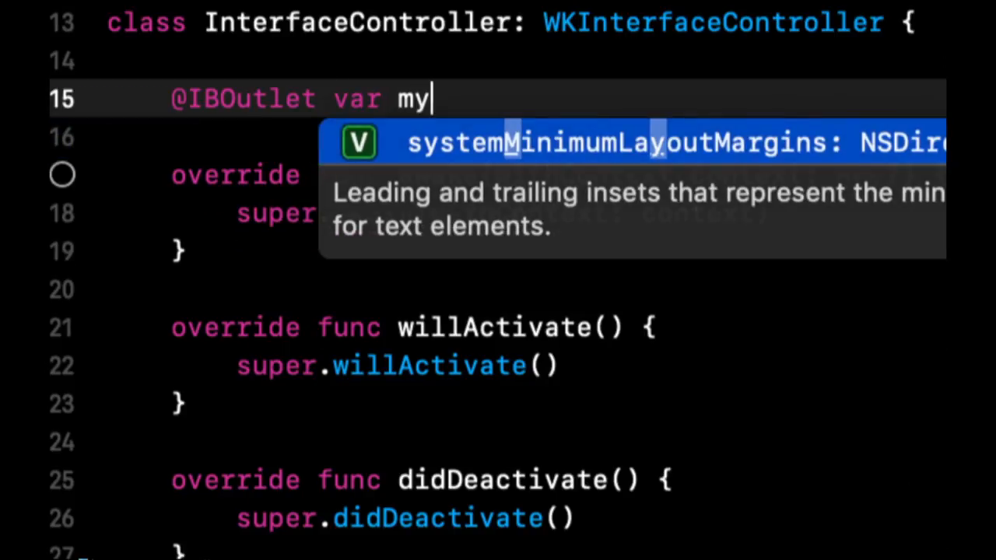
pyautogui.write('Label: wkinte')
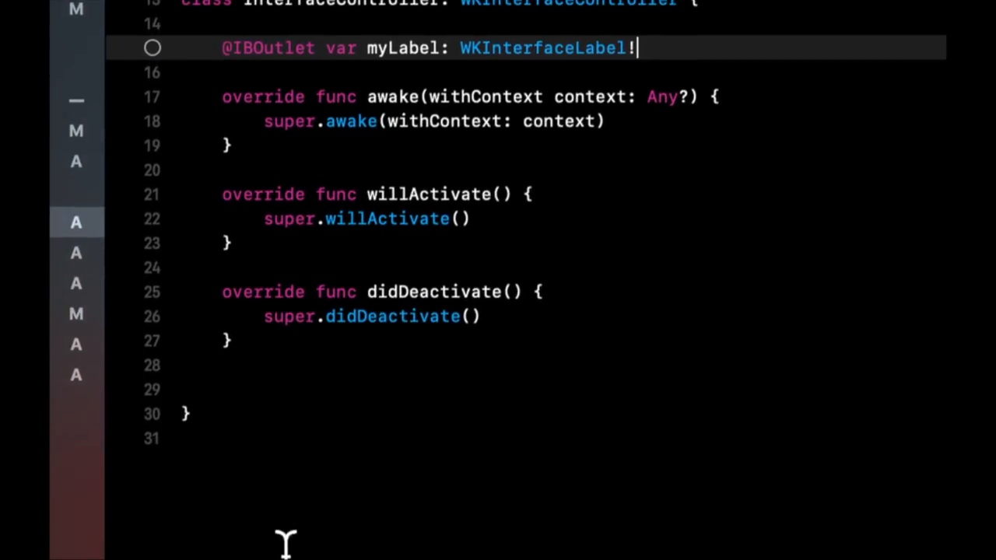
pyautogui.write('@IBa')
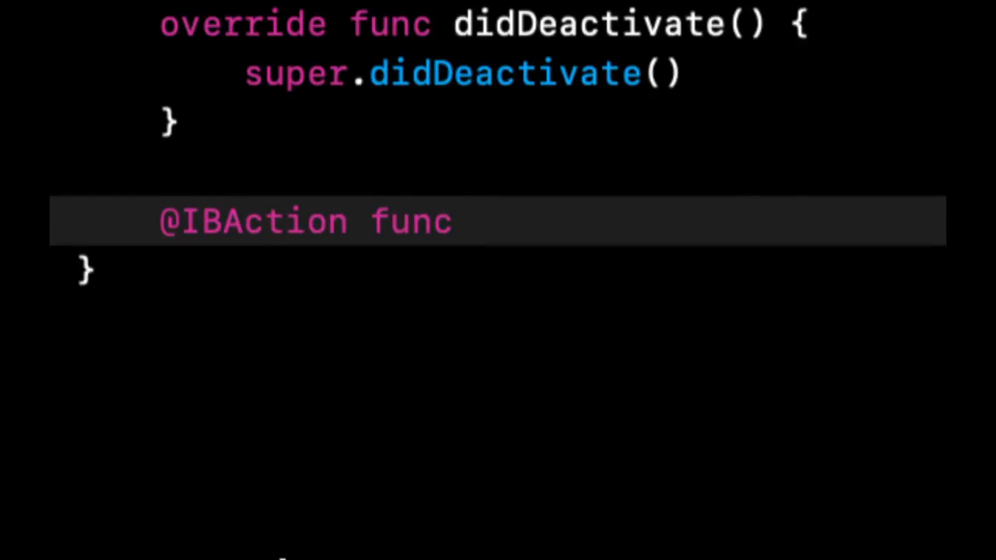
pyautogui.write('buttonTapped() {')
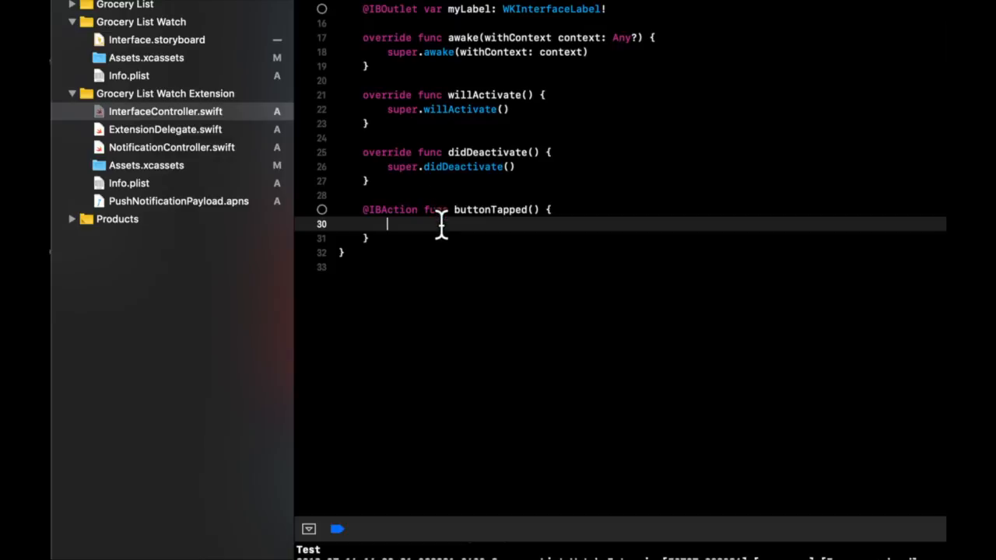
# In Interface.storyboard, connect myLabel to the label and buttonTapped to the Tap Me button
pyautogui.click(165, 112)
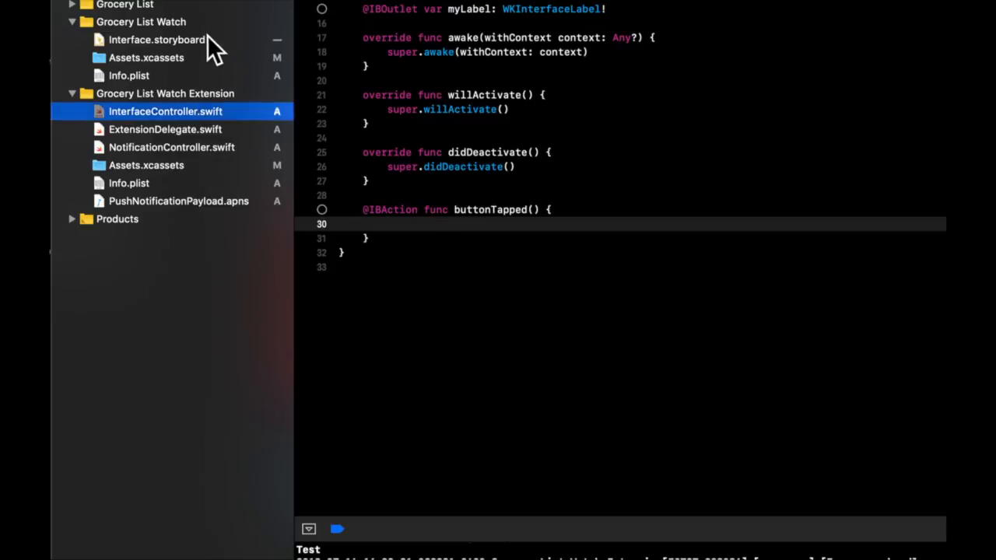
pyautogui.click(156, 38)
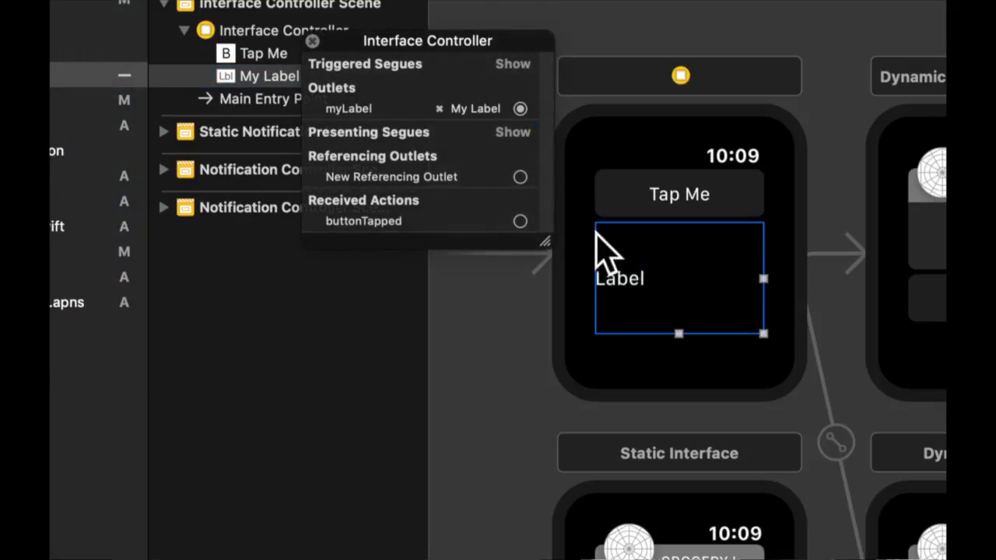
pyautogui.moveTo(520, 221); pyautogui.dragTo(678, 193)
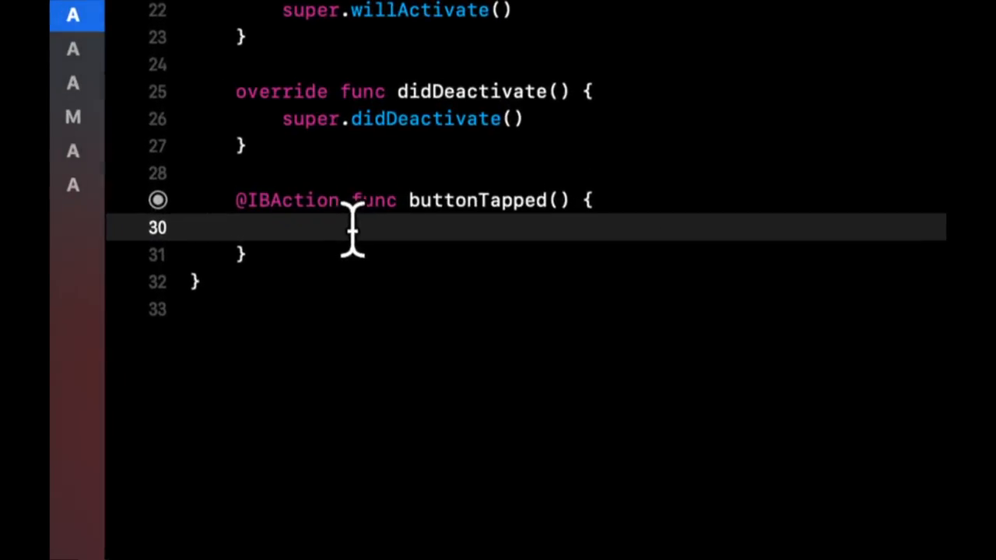
# Call self.presentTextInputController with nil suggestions, .allowEmoji input mode and a 'results in' completion closure
pyautogui.write('self.')
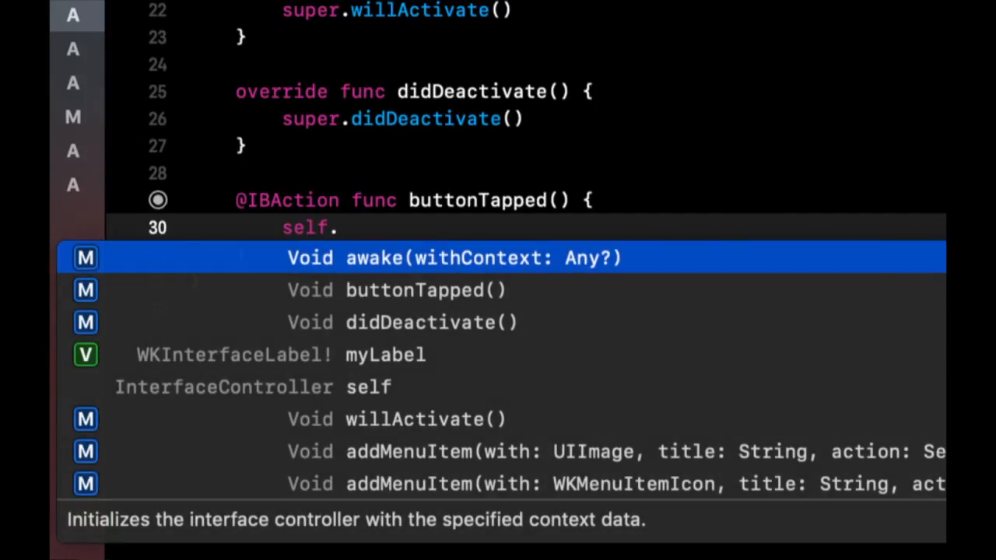
pyautogui.write('presentinputex')
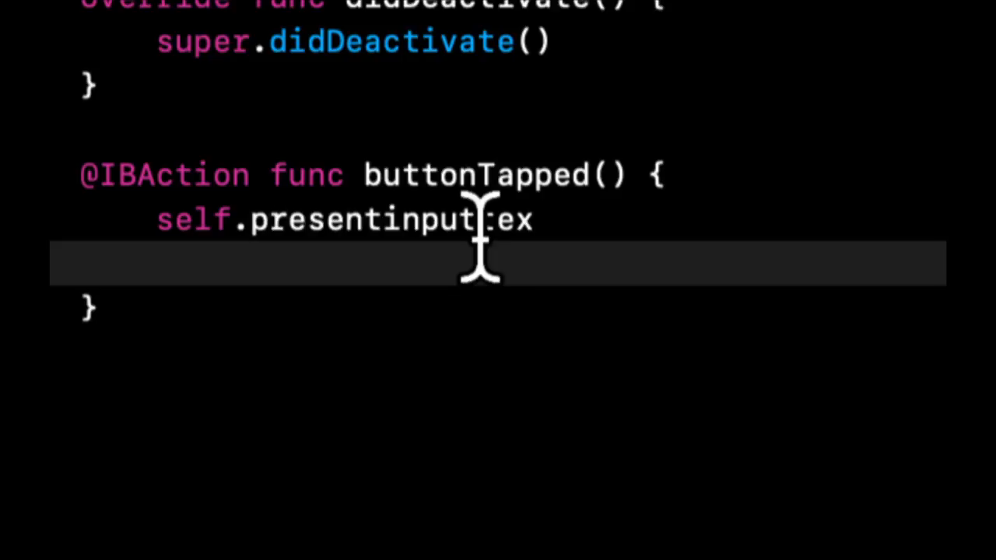
pyautogui.write('textinpu')
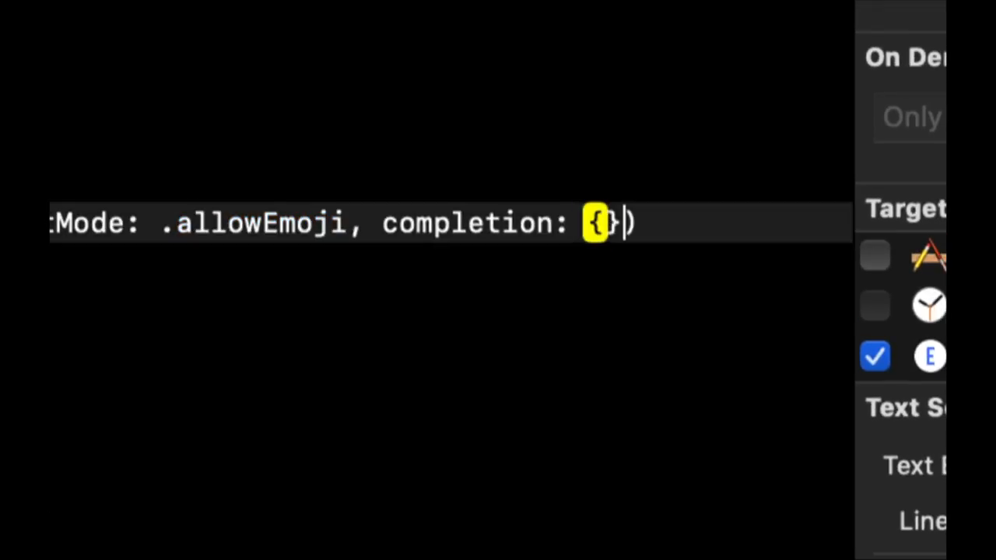
pyautogui.write('results')
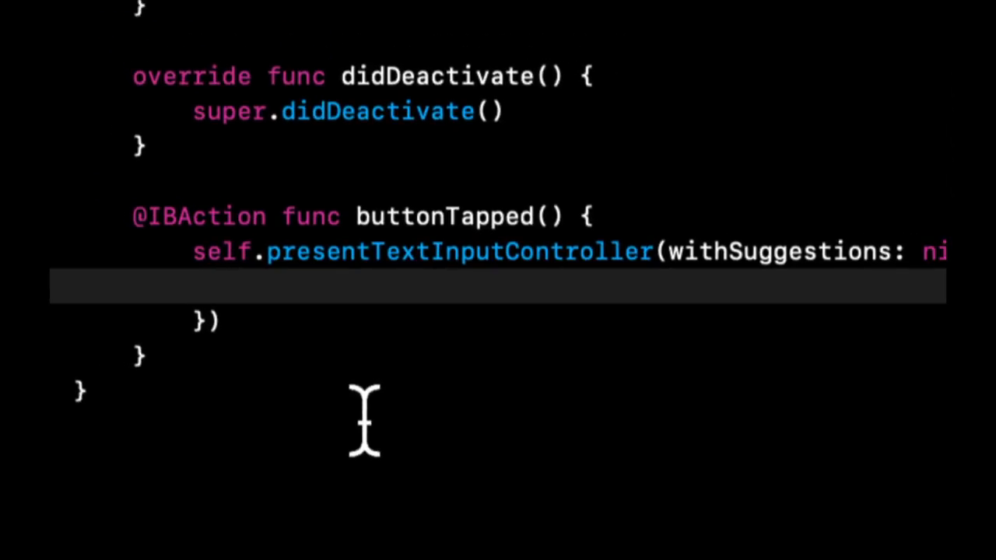
# Guard-unwrap results inside the completion closure, returning in the else branch
pyautogui.click(252, 286)
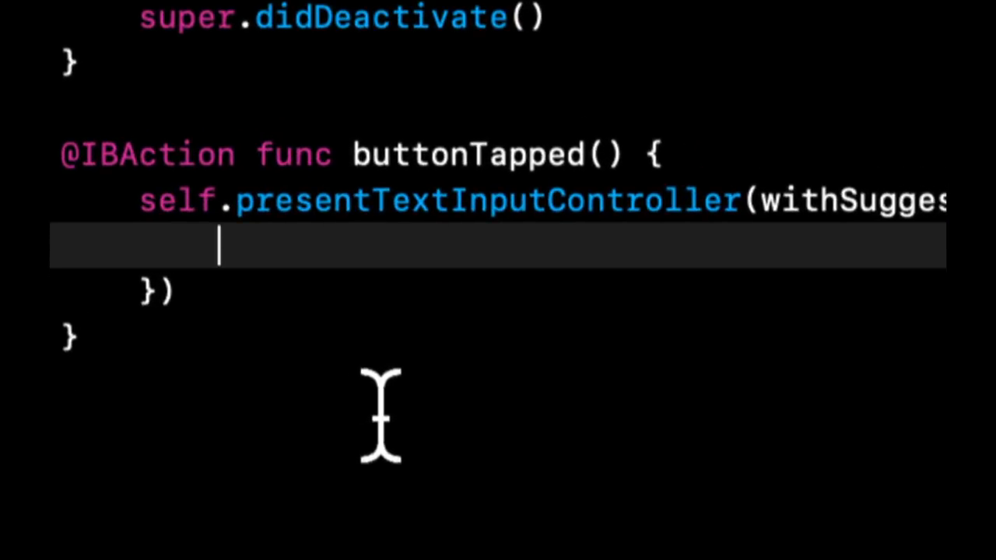
pyautogui.write('guard let resutls =')
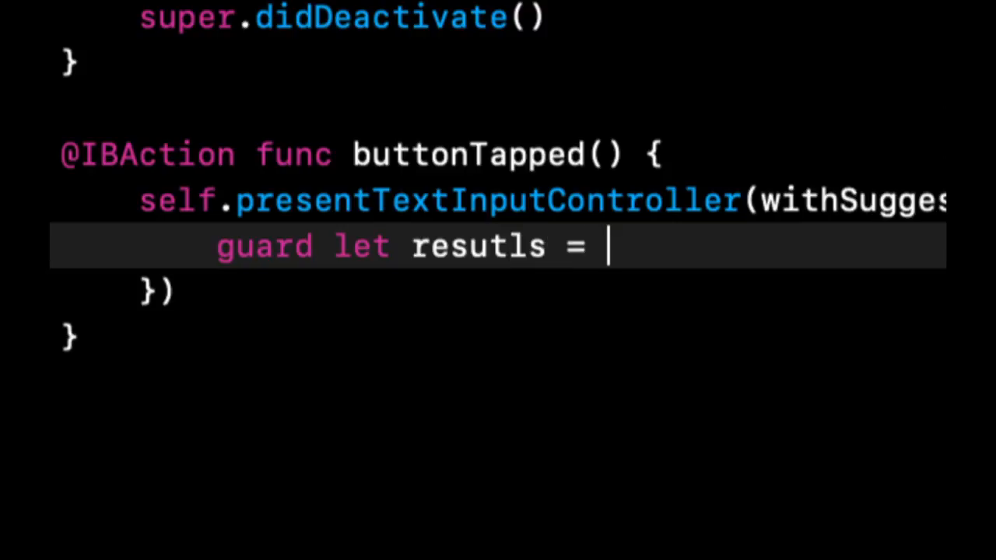
pyautogui.press('Backspace')
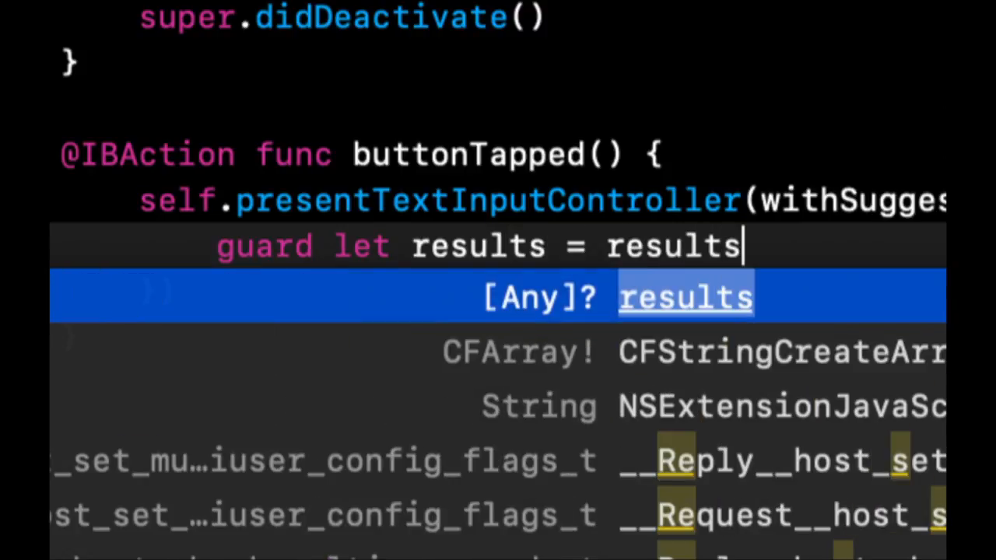
pyautogui.write('else { return')
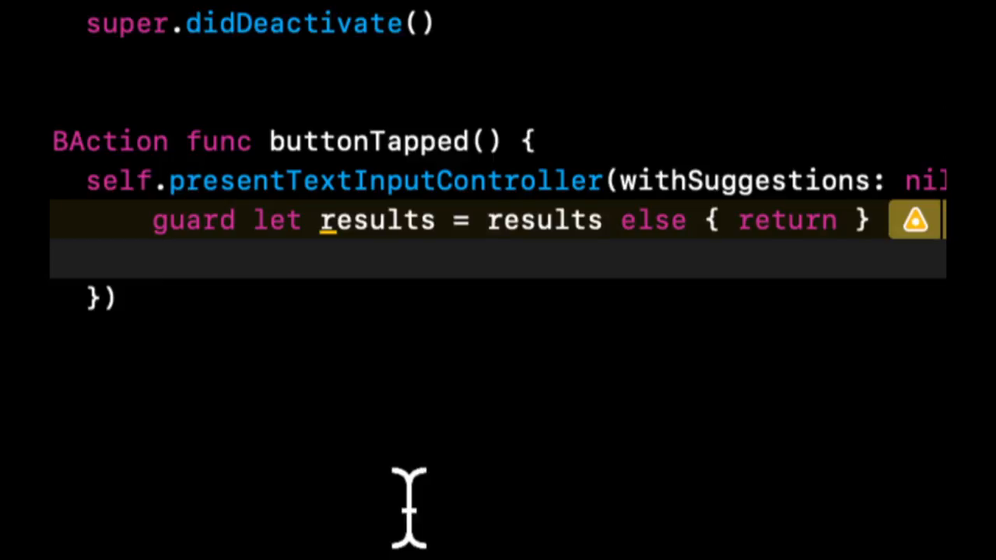
# On OperationQueue.main, add an operation that calls self.dismissTextInputController()
pyautogui.write('o')
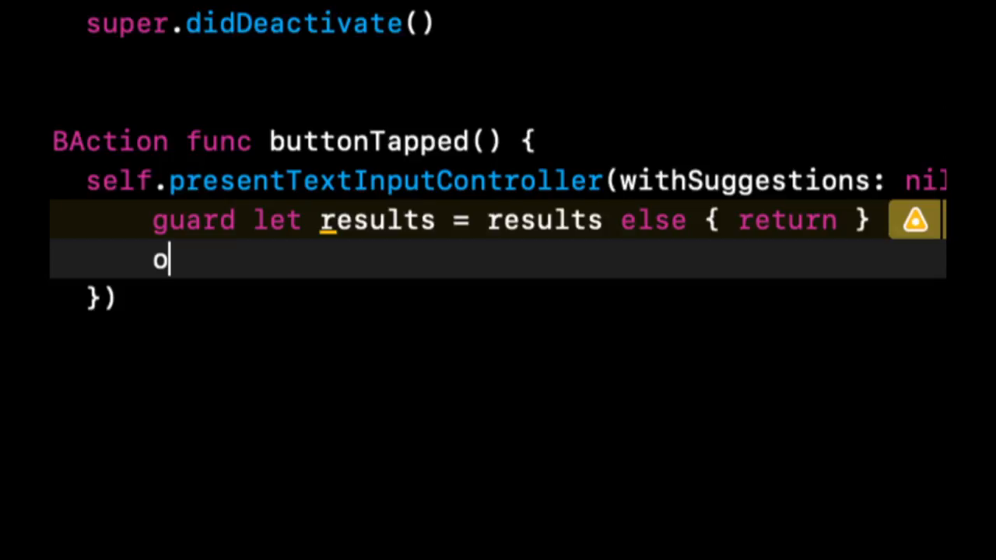
pyautogui.write('perationQueue')
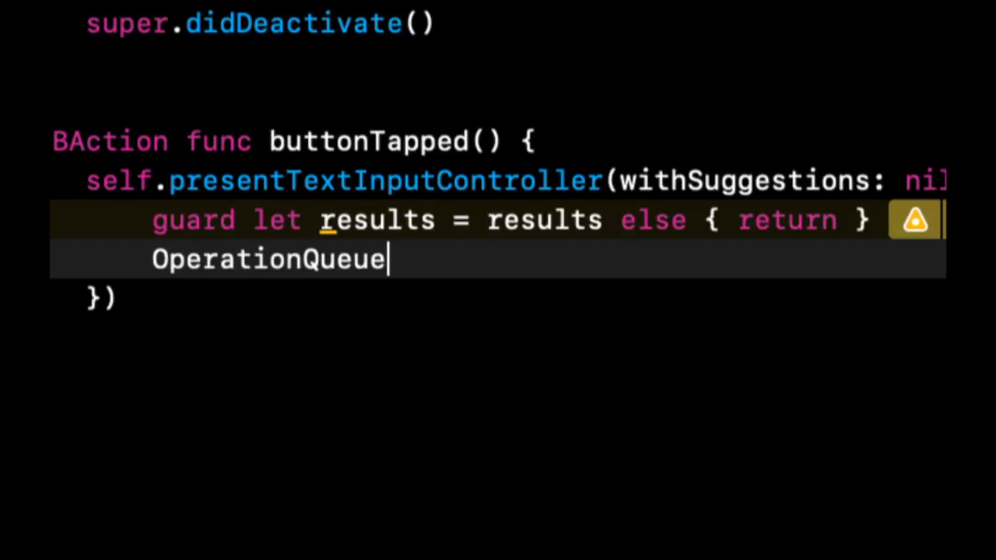
pyautogui.write('.main.')
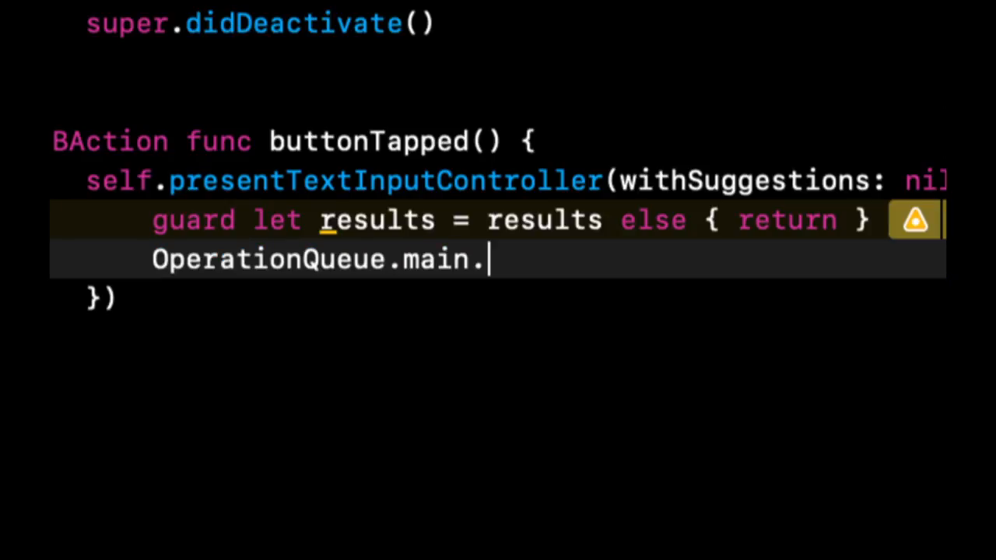
pyautogui.write('addOperation {')
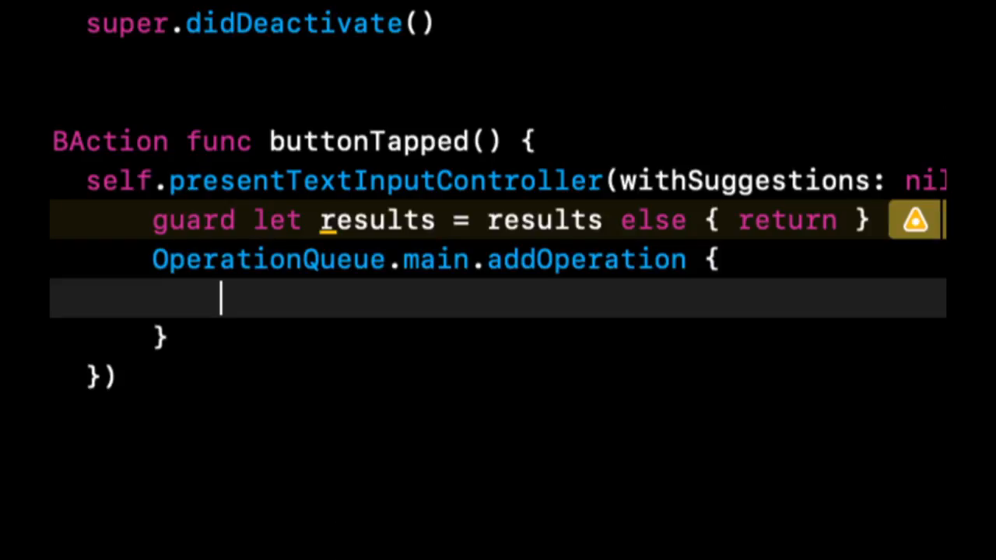
pyautogui.write('self.dismissTextInputController(')
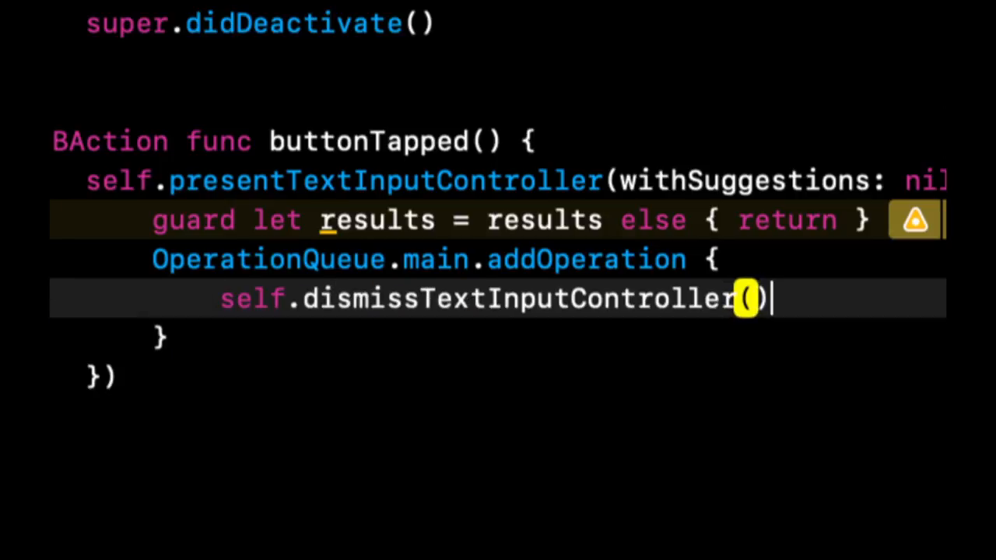
pyautogui.press('enter')
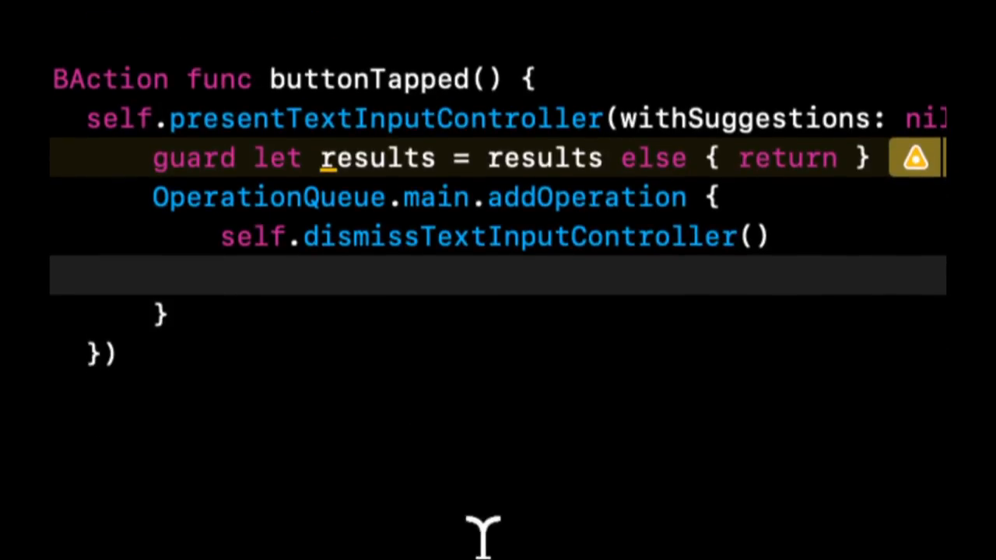
# Set myLabel's text to results[0] as? String
pyautogui.write('self')
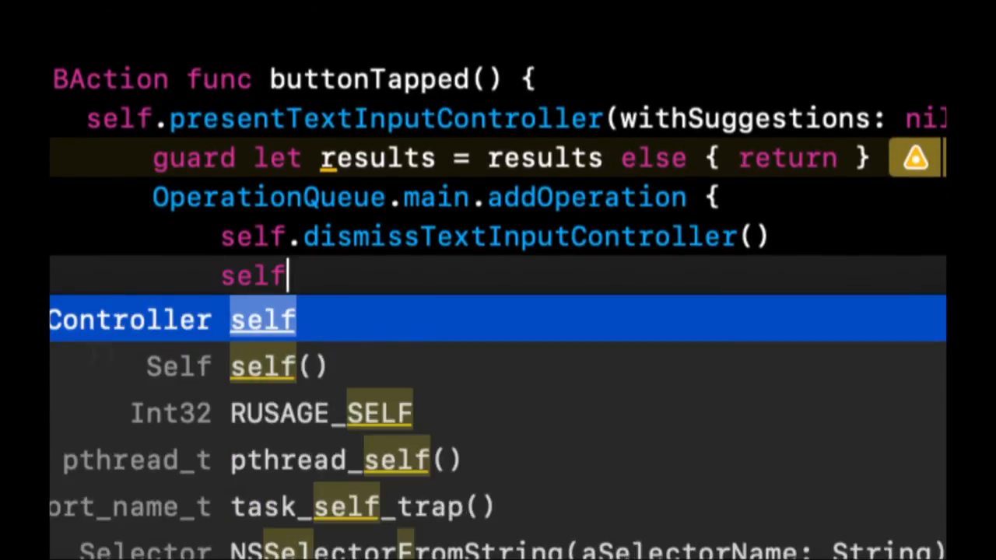
pyautogui.write('.myLabel.te')
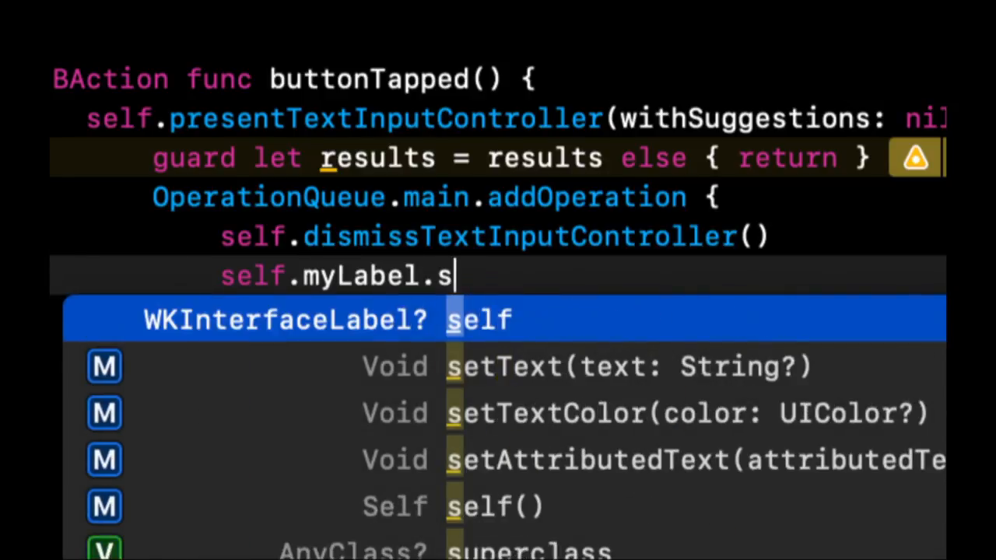
pyautogui.click(499, 367)
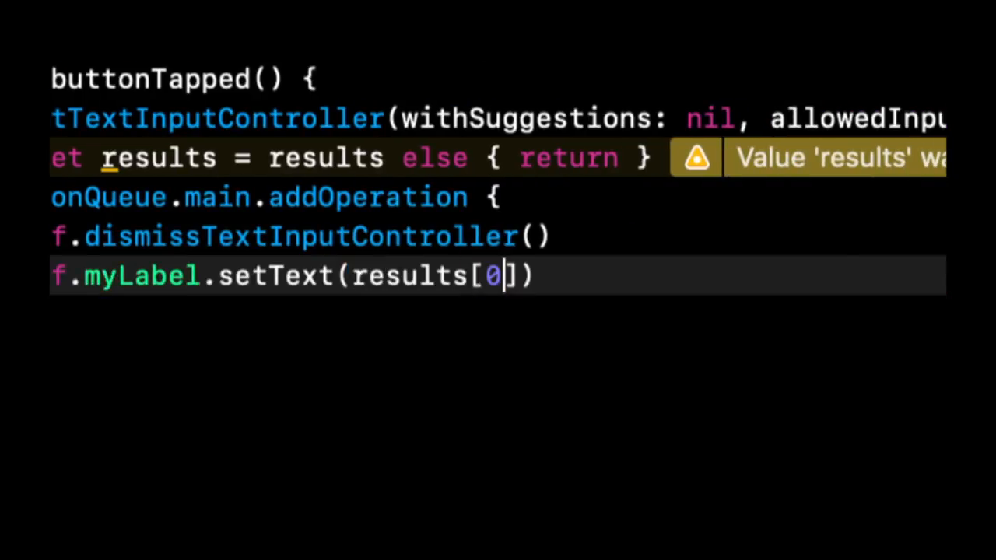
pyautogui.write('as')
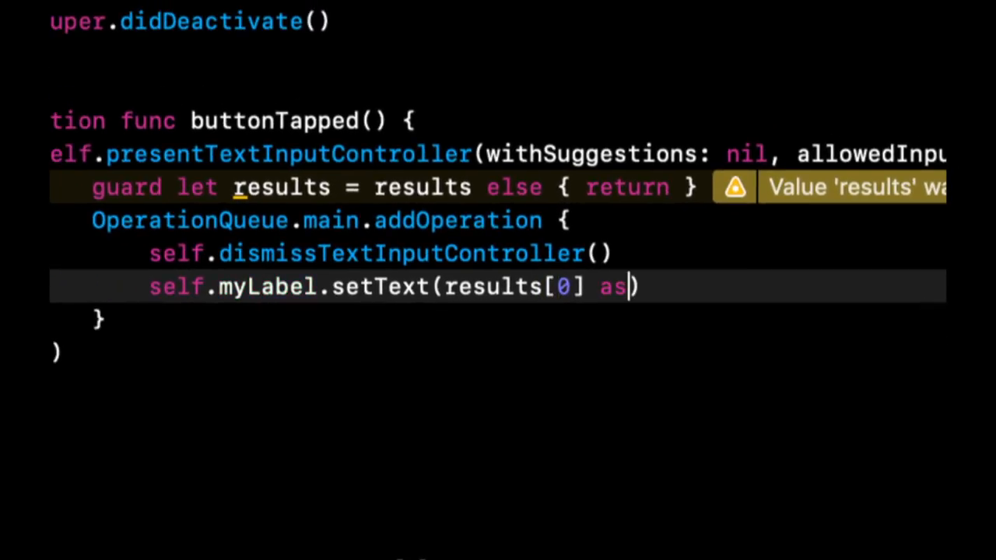
pyautogui.write('? String')
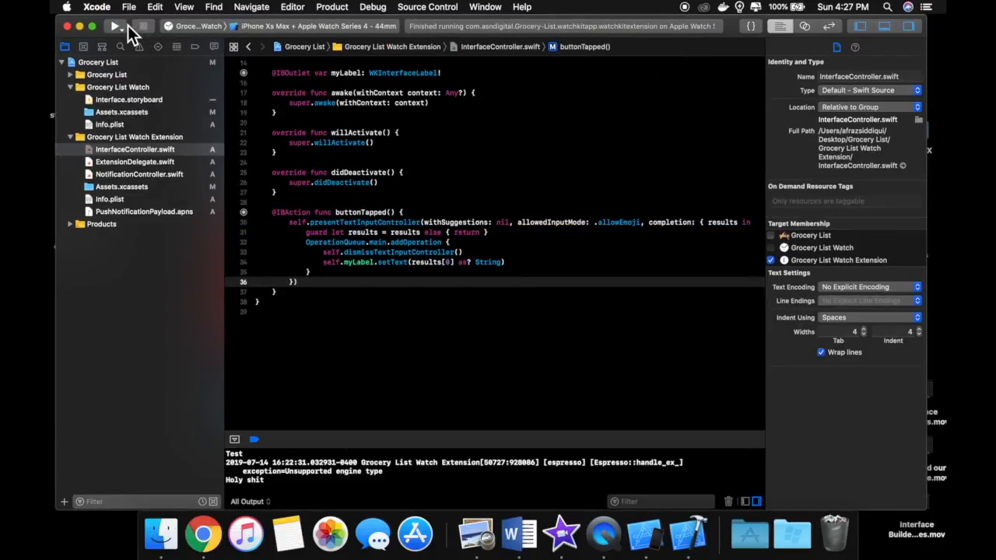
# Build and run the Grocery List watch app in the Apple Watch simulator
pyautogui.click(115, 25)
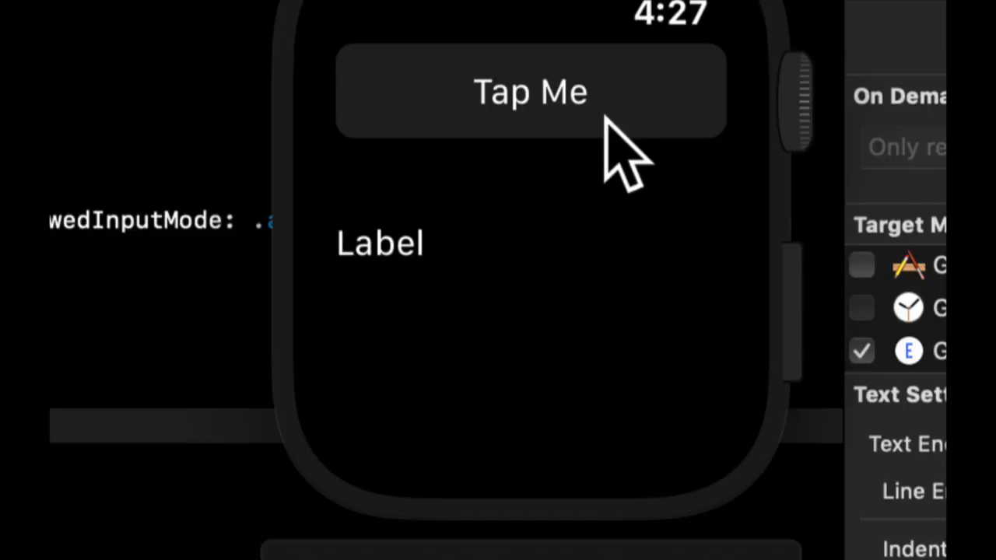
# Tap Tap Me, dictate a phrase via the microphone and tap Done so the label shows it
pyautogui.click(529, 90)
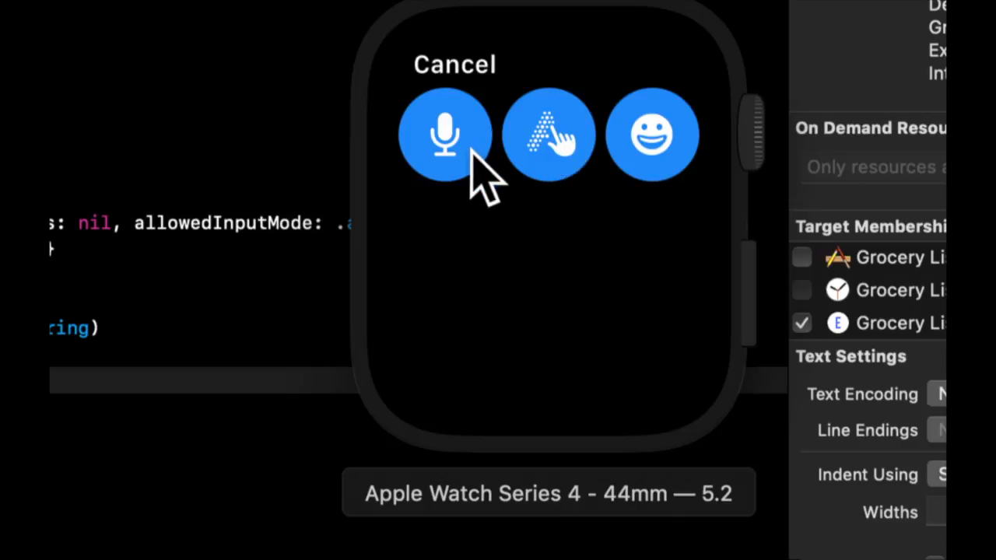
pyautogui.click(445, 133)
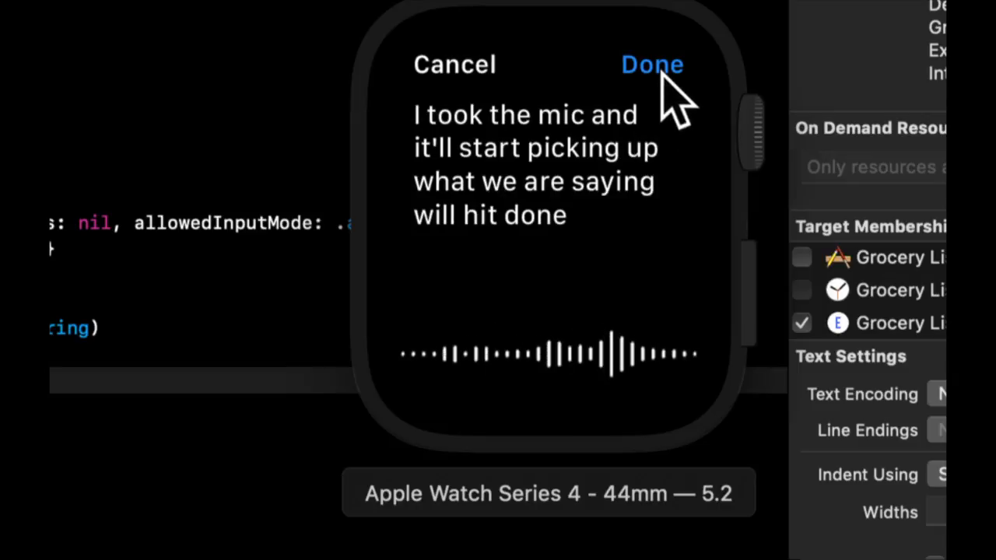
pyautogui.click(652, 65)
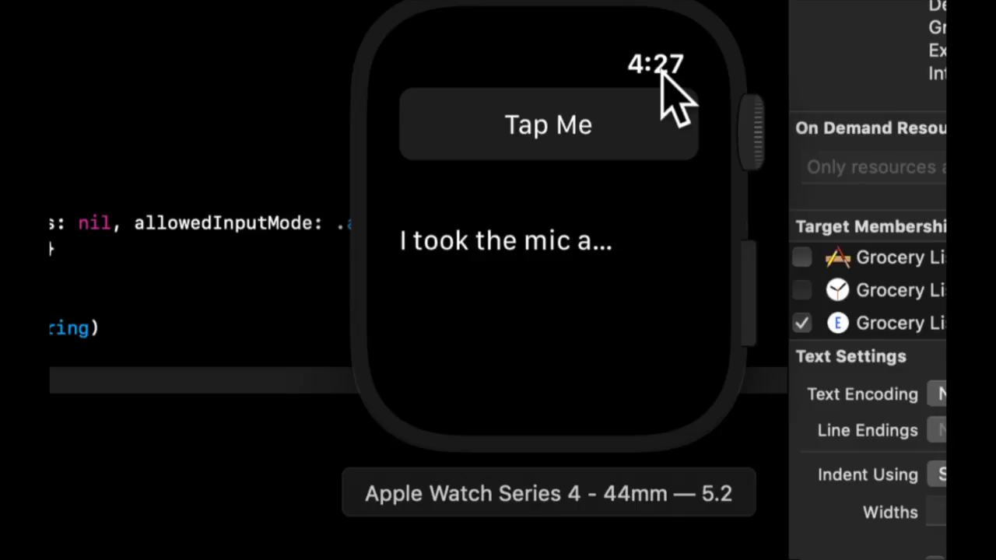
pyautogui.moveTo(620, 308)
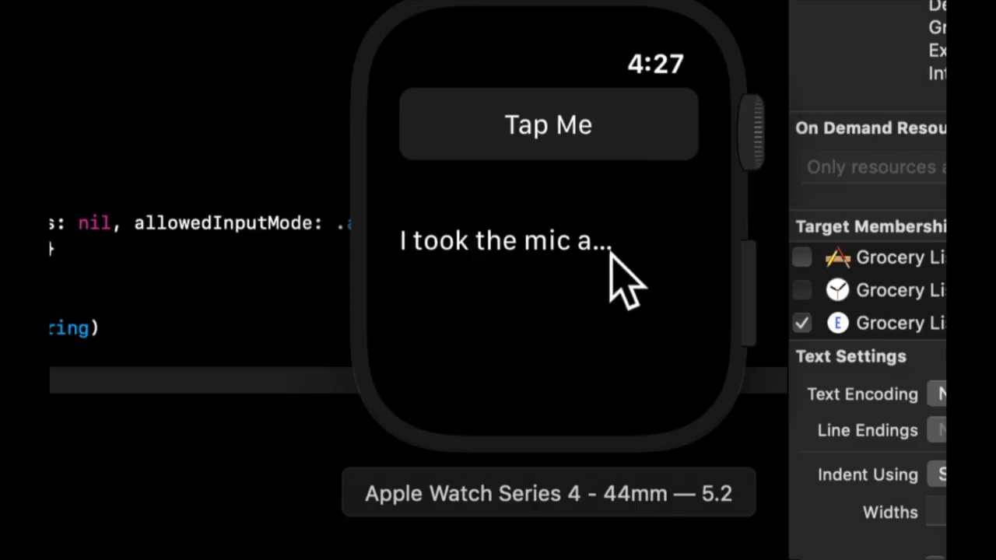
pyautogui.moveTo(672, 272)
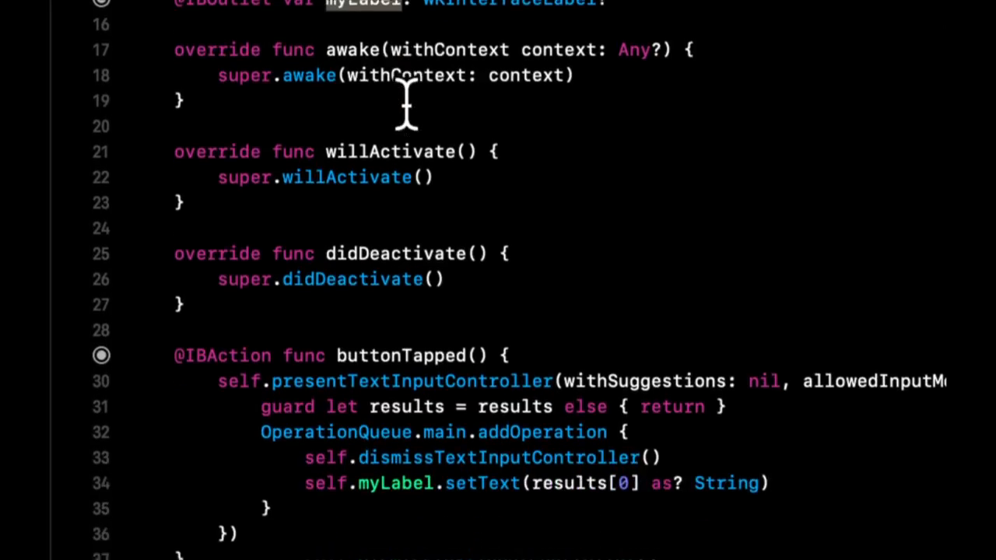
pyautogui.scroll(-3)
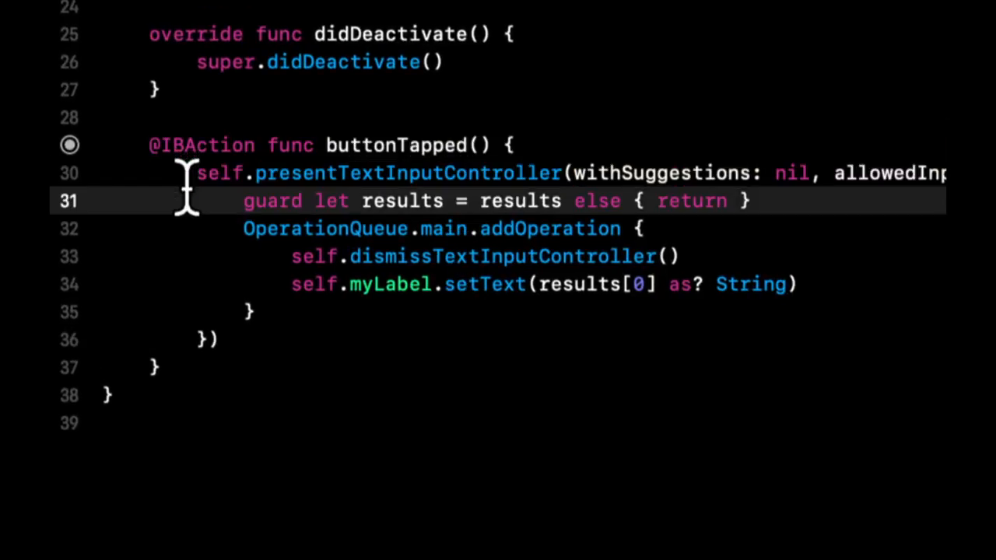
pyautogui.hscroll(3)
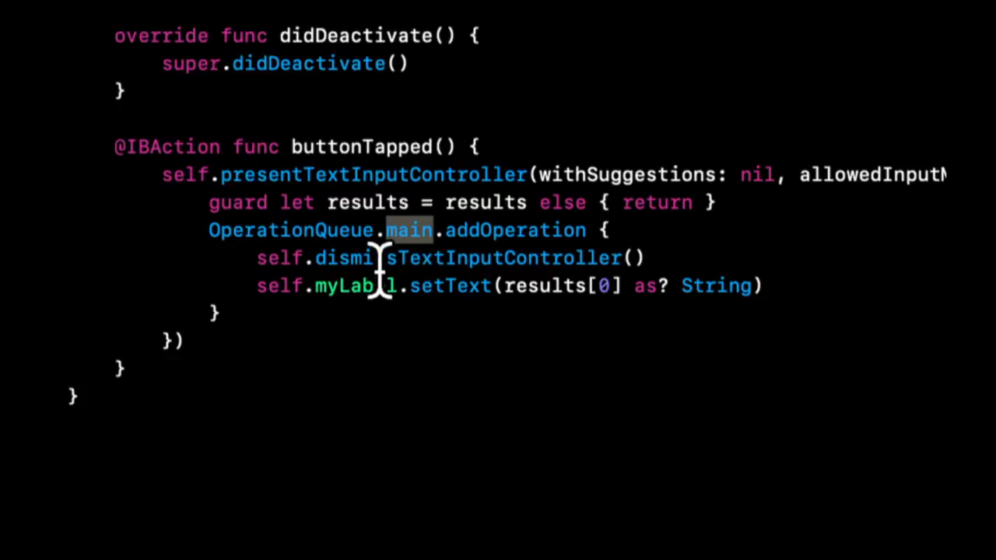
pyautogui.doubleClick(466, 258)
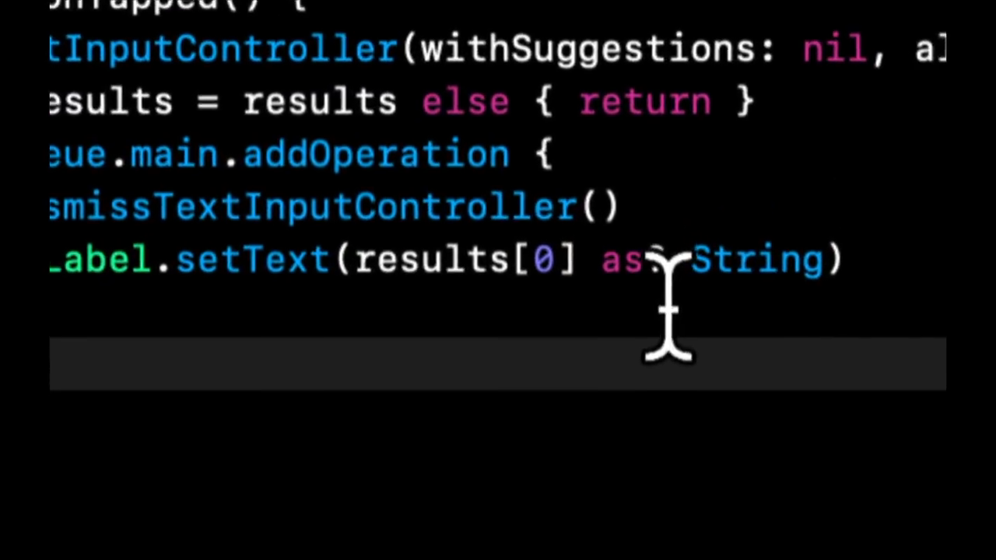
pyautogui.doubleClick(433, 259)
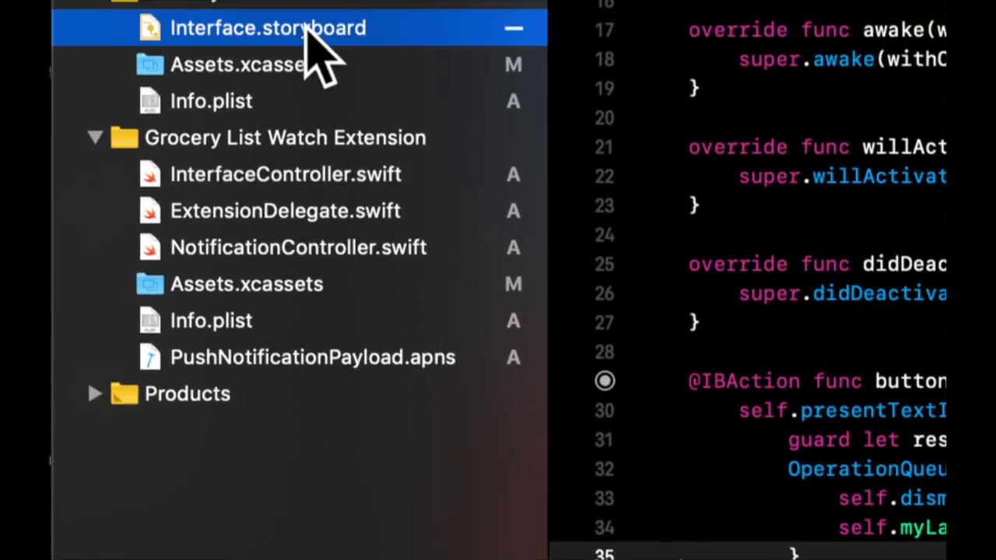
# Select Interface.storyboard under Grocery List Watch to show the Tap Me button and label scene
pyautogui.click(268, 28)
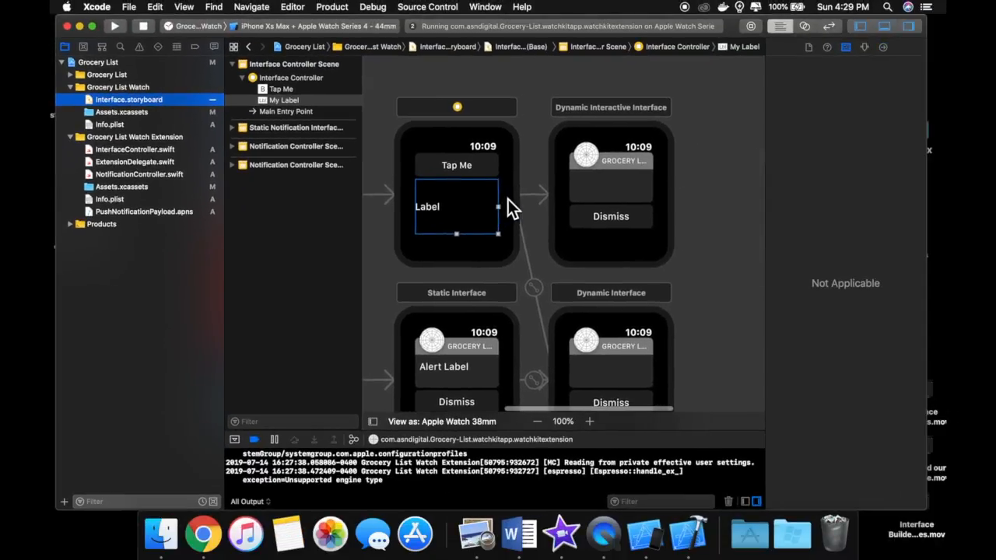
pyautogui.scroll(3)
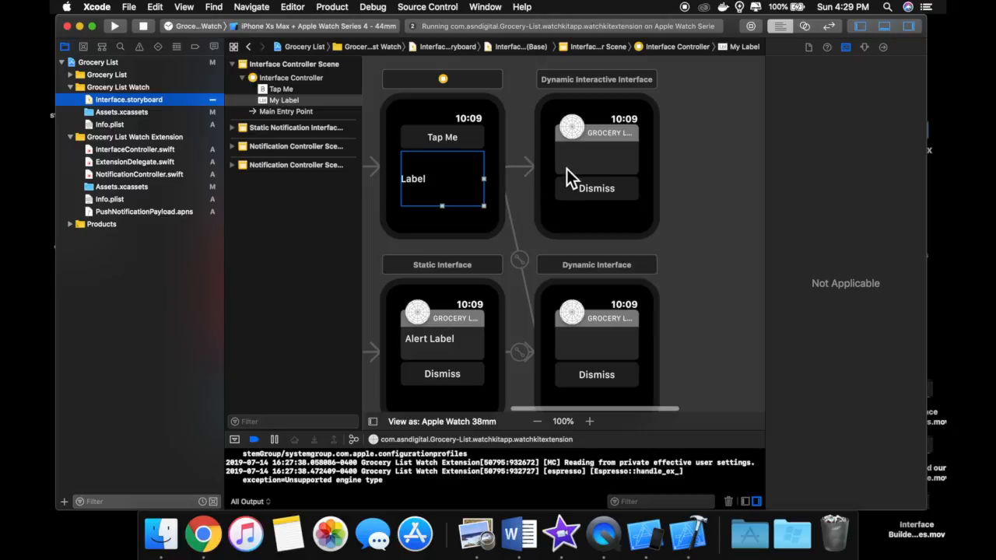
pyautogui.moveTo(732, 102)
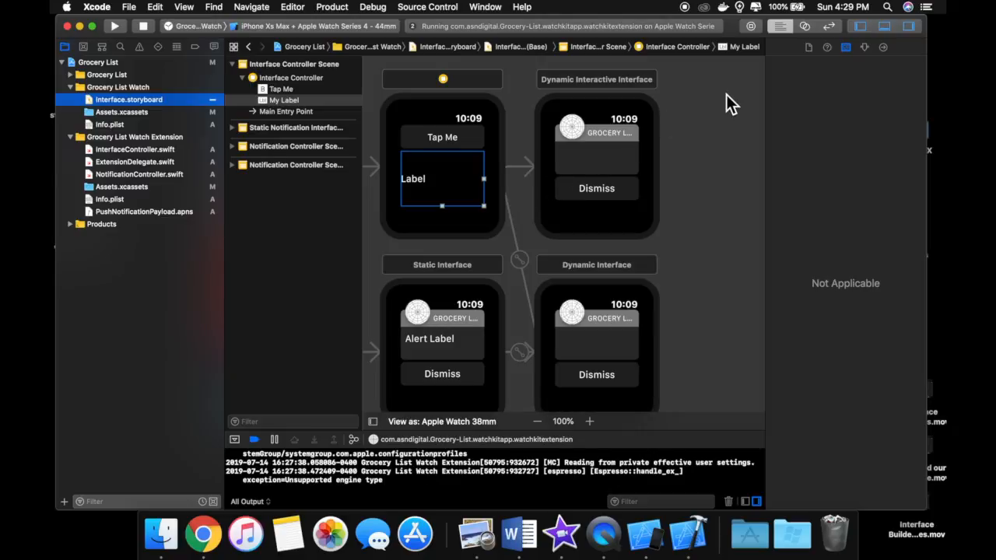